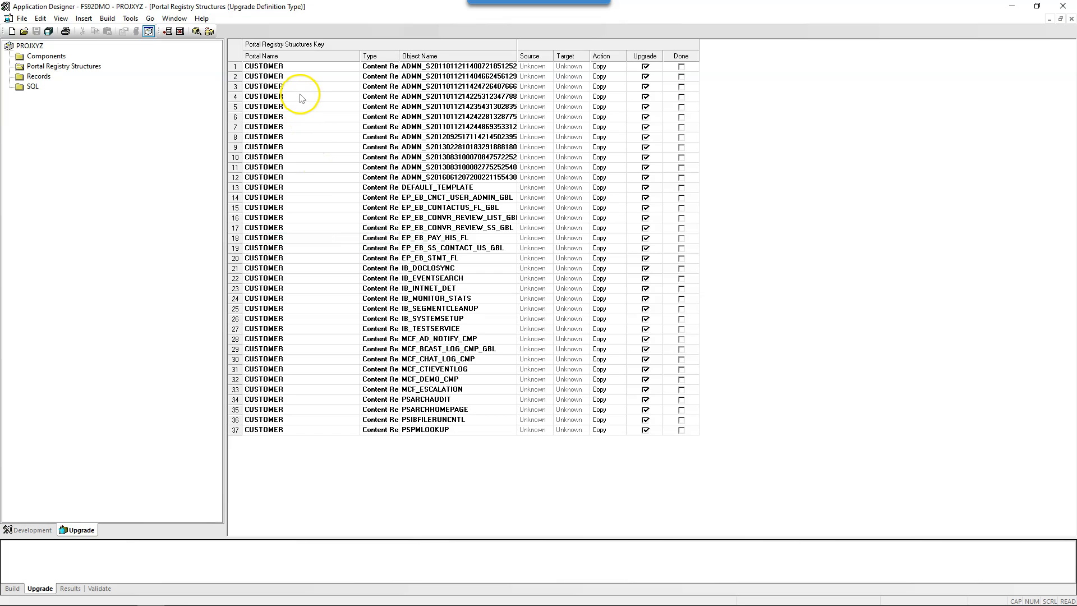
Pick PeopleTools 8.57 to 8.58 with Application Engine as the product and generate the report.
left_click(264, 66)
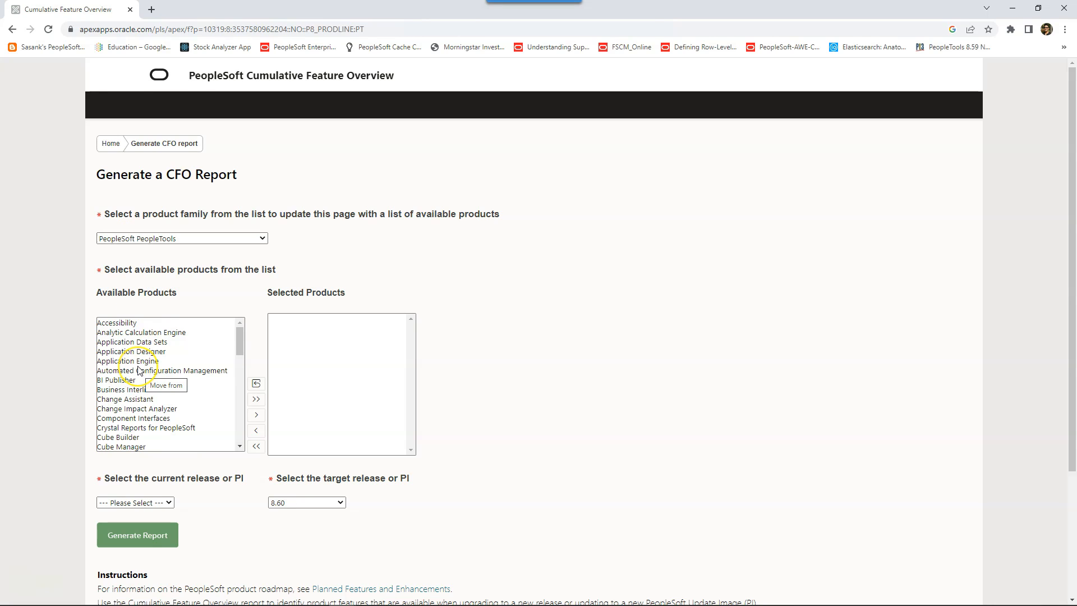
left_click(137, 535)
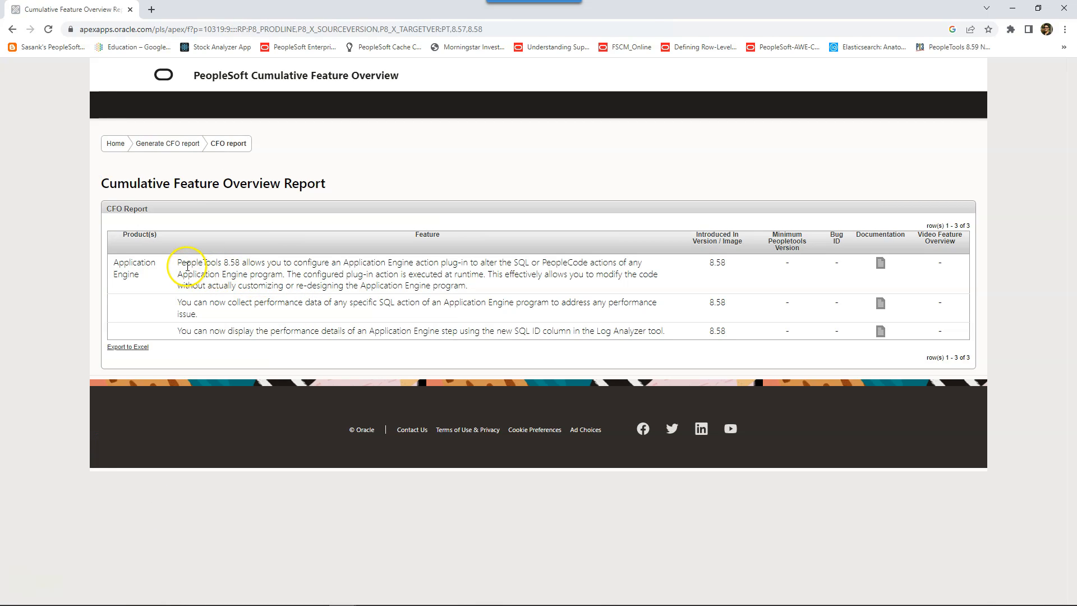